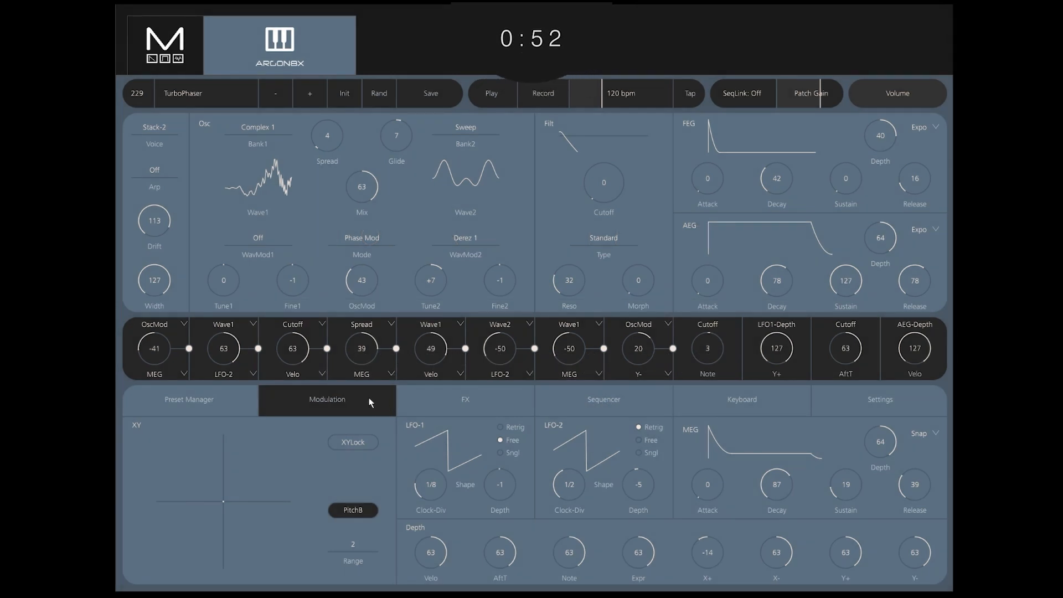
# Step: Show the Sequencer section with Step Seq and its 16-step pattern
pyautogui.click(602, 400)
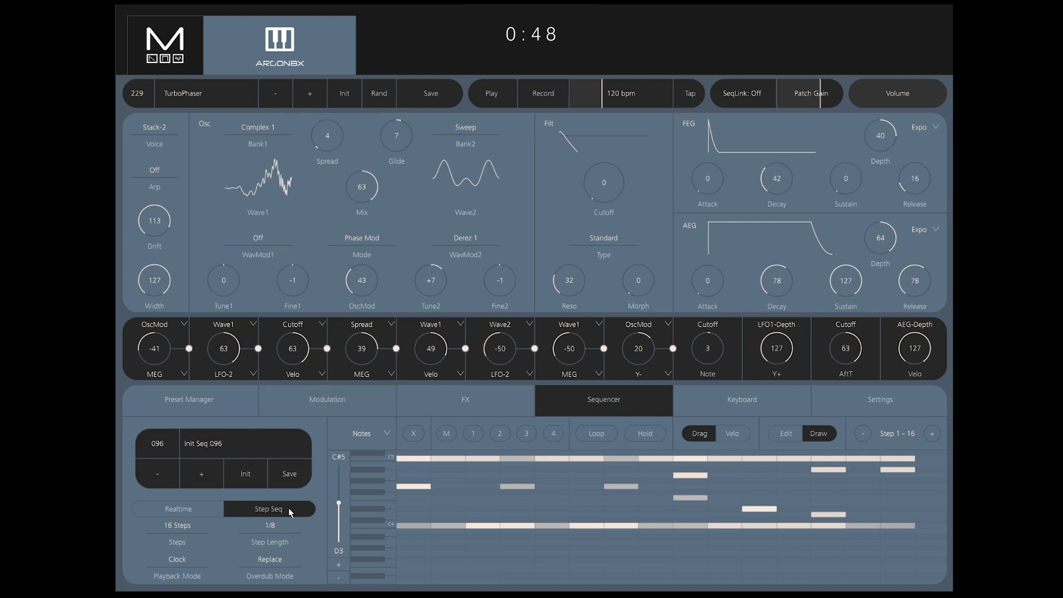
# Step: Init the sequence, set Steps to 16 and start recording notes into it
pyautogui.click(245, 473)
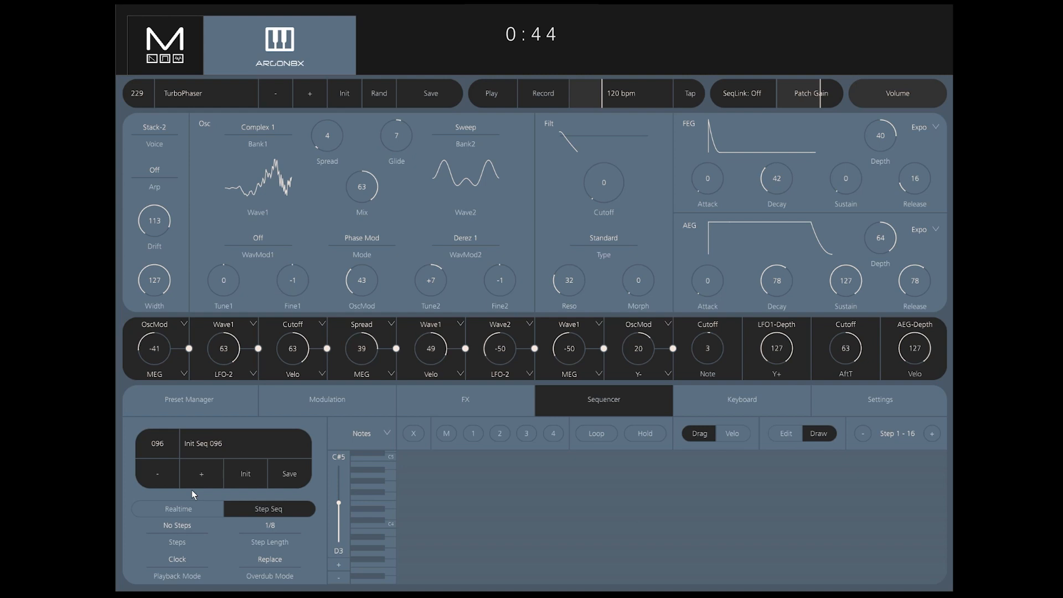
pyautogui.click(176, 524)
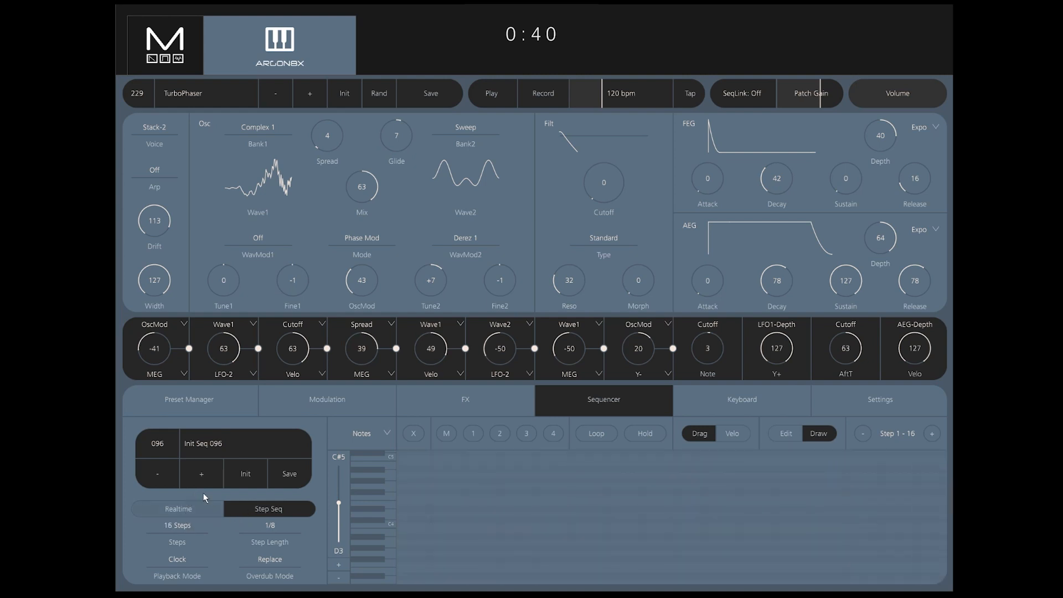
pyautogui.click(542, 93)
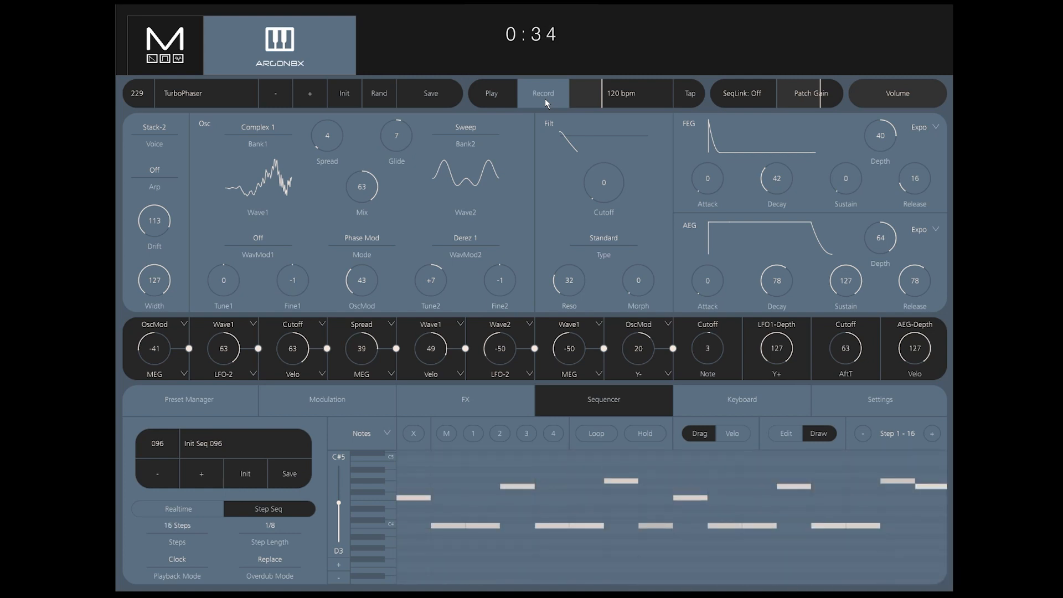
# Step: Stop recording, play the sequence and set Playback Mode to Clock
pyautogui.click(741, 398)
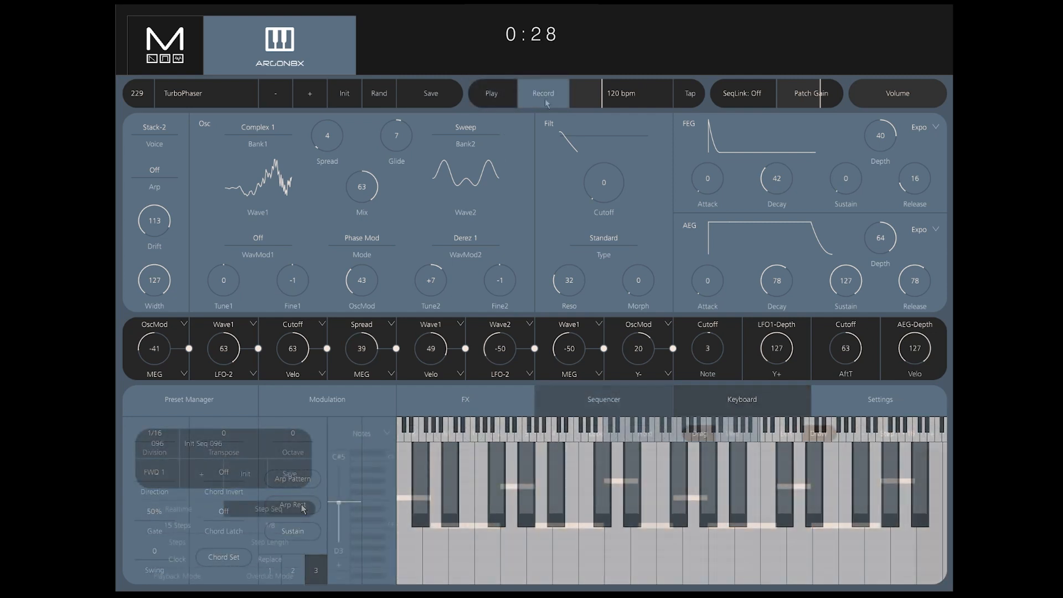
pyautogui.click(602, 400)
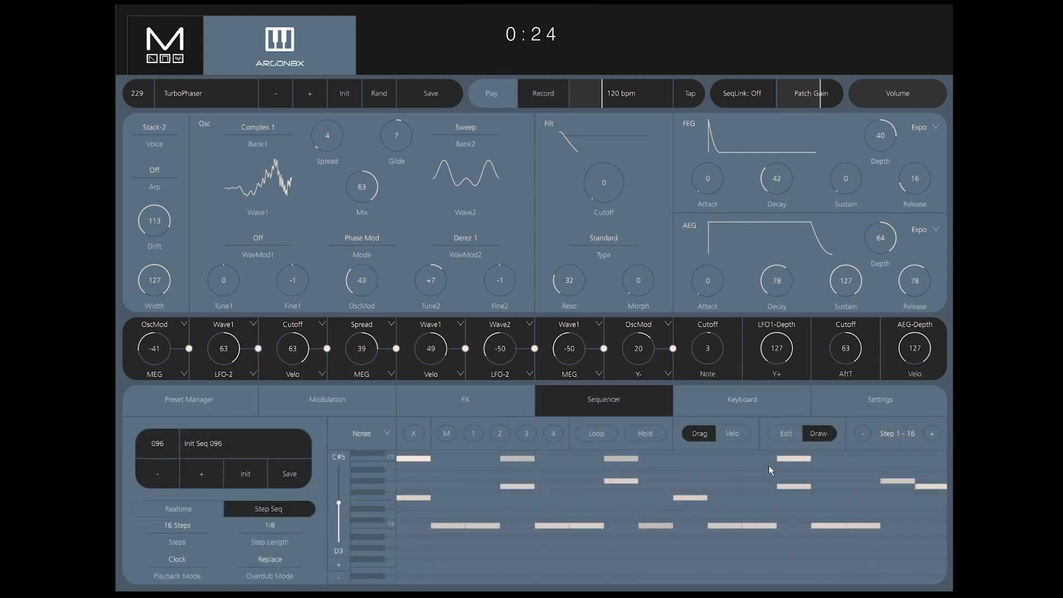
pyautogui.click(176, 558)
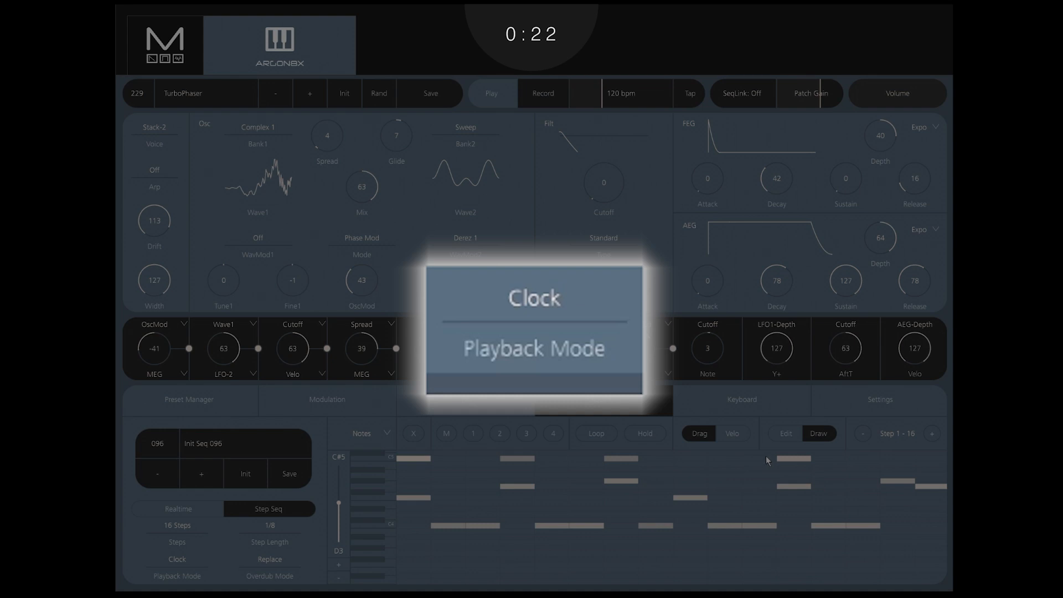